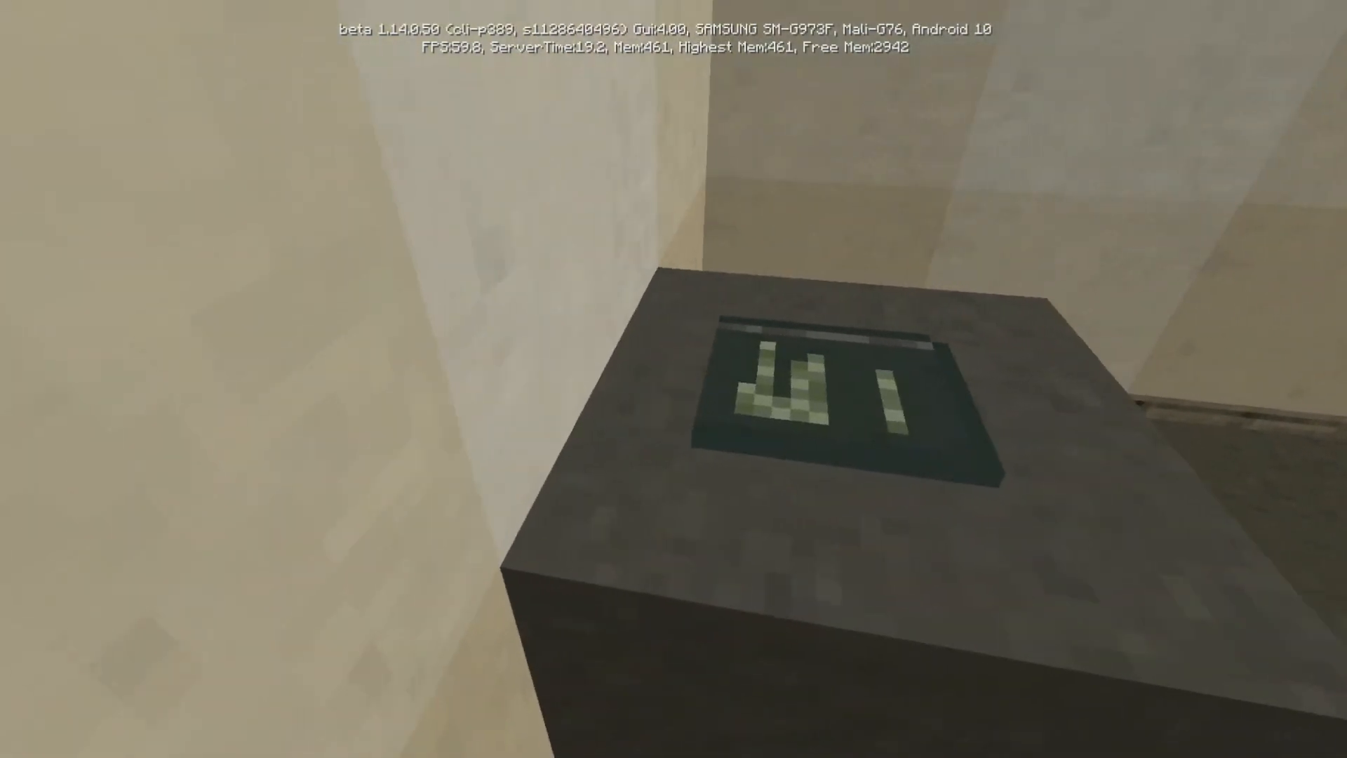
pyautogui.moveTo(674, 379)
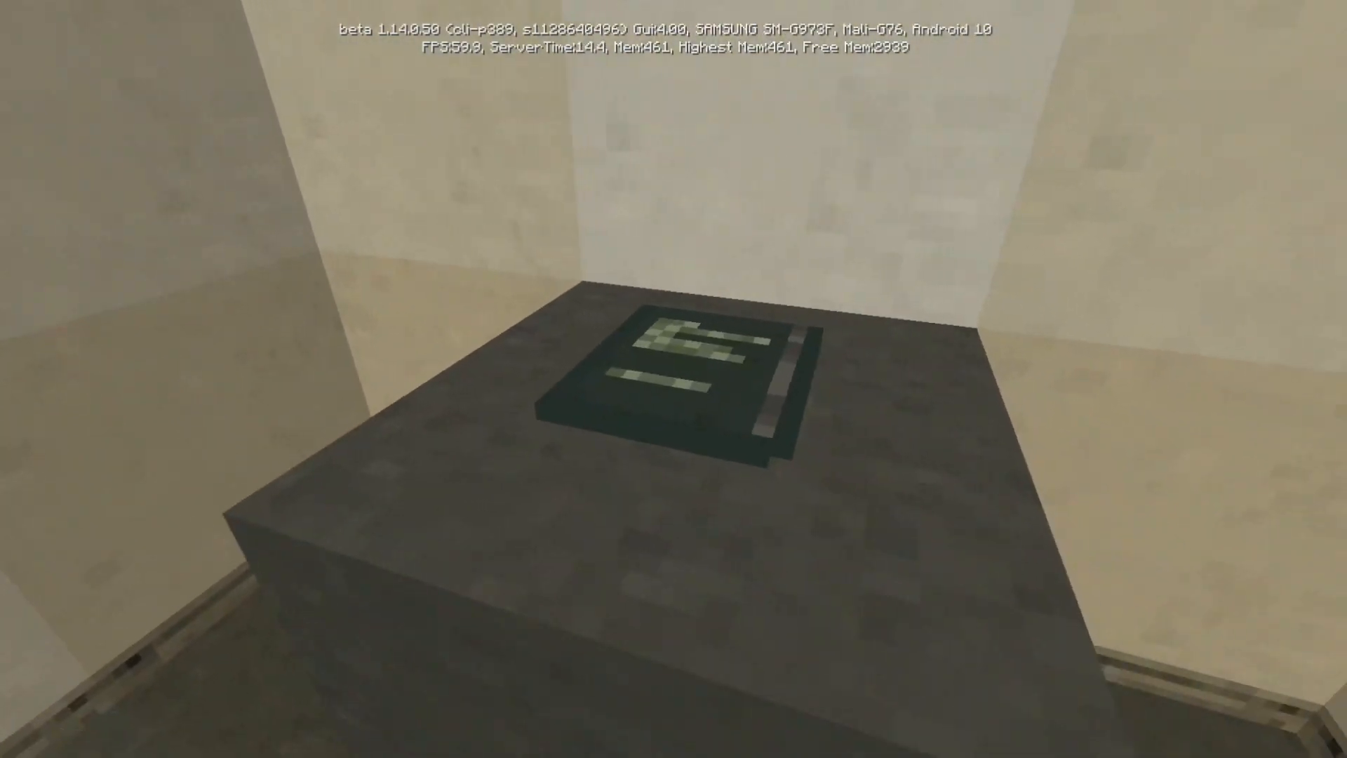
pyautogui.moveTo(673, 379)
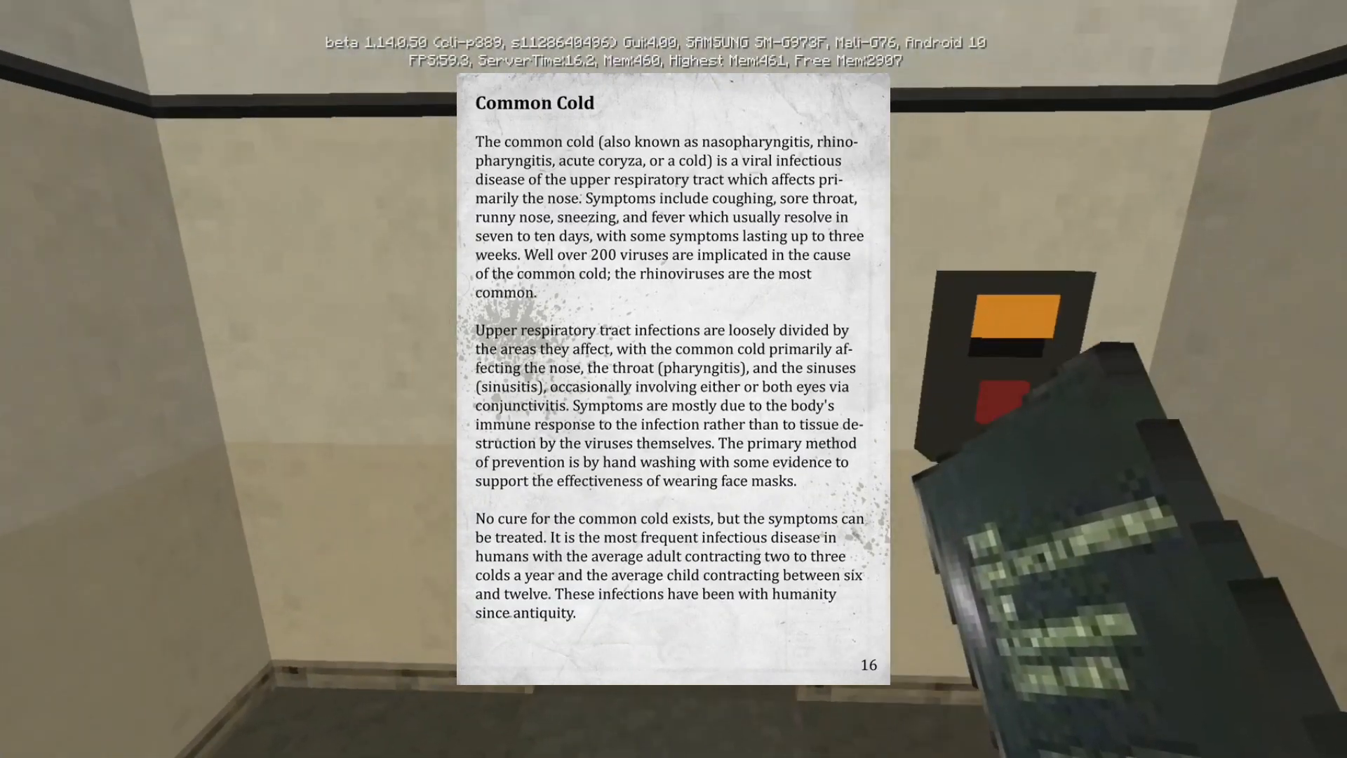
# Close the book after reading its Common Cold page
pyautogui.press('Escape')
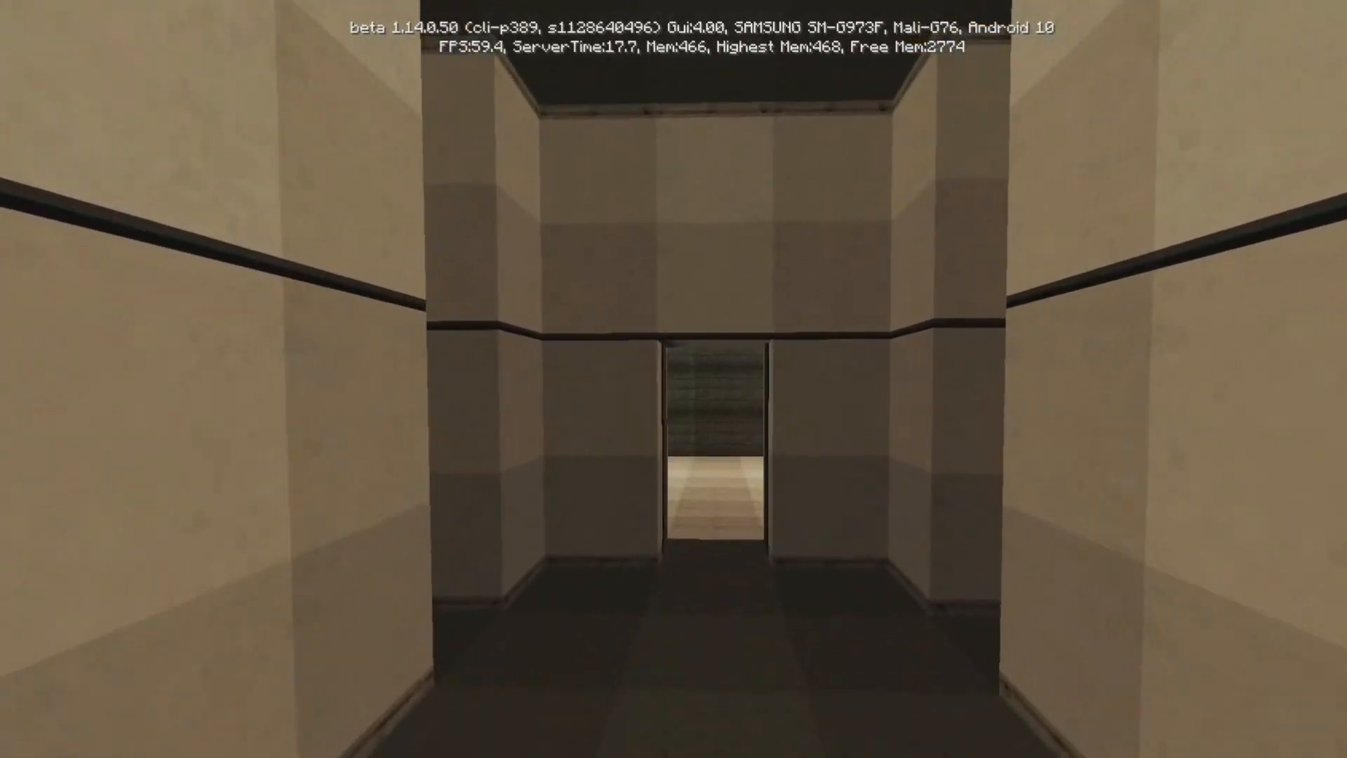
pyautogui.moveTo(673, 379)
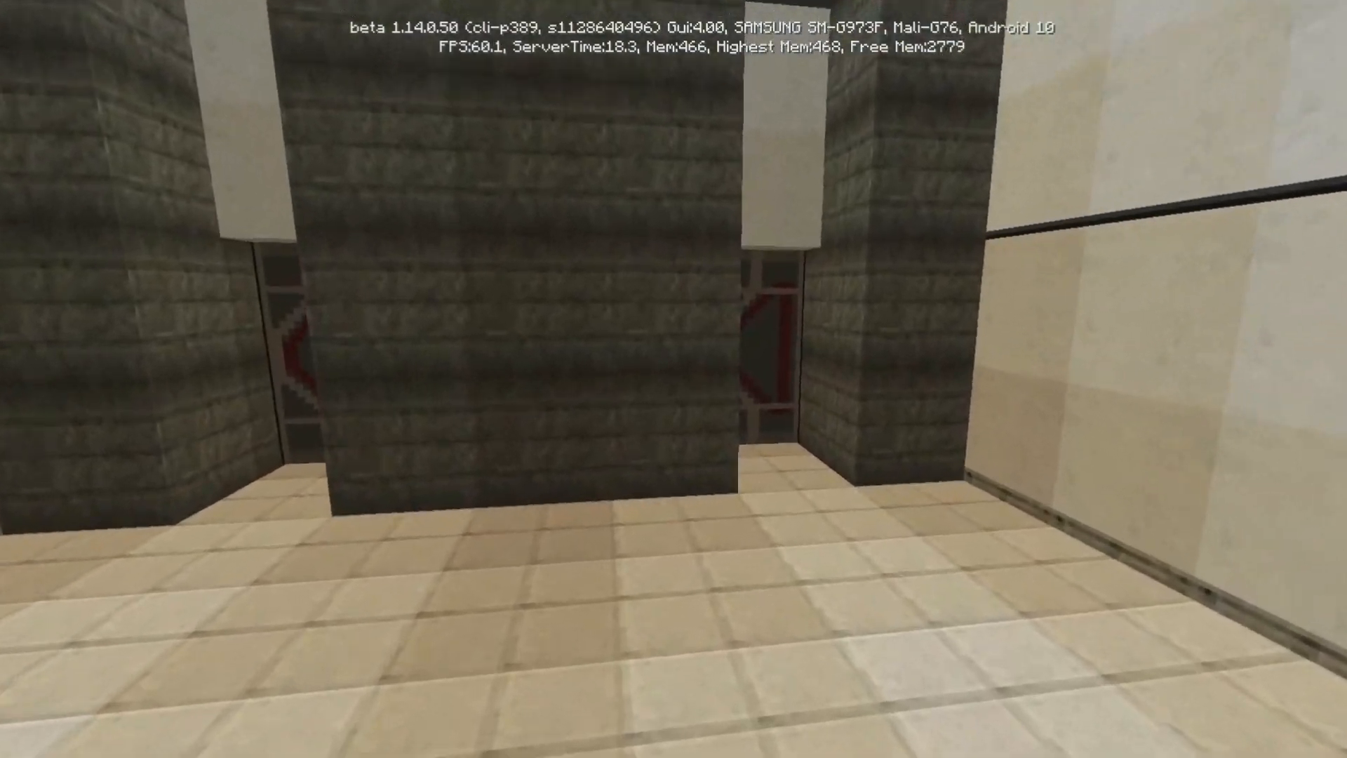